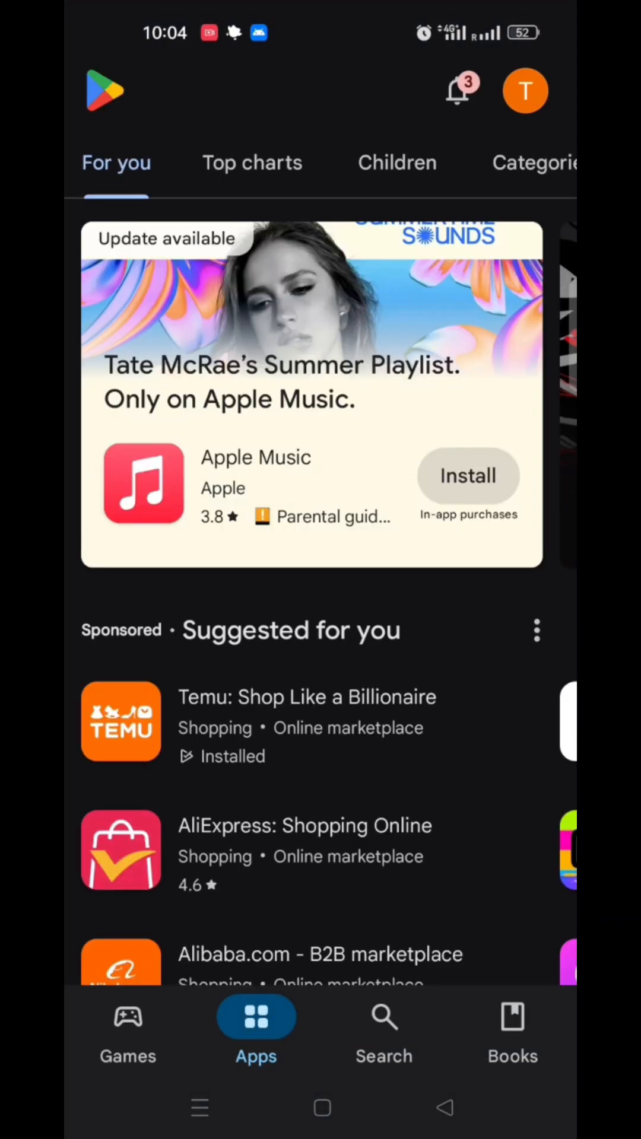
# - Search Google Play for 'vyke' to find the Vyke: Second Phone listing
pyautogui.click(384, 1031)
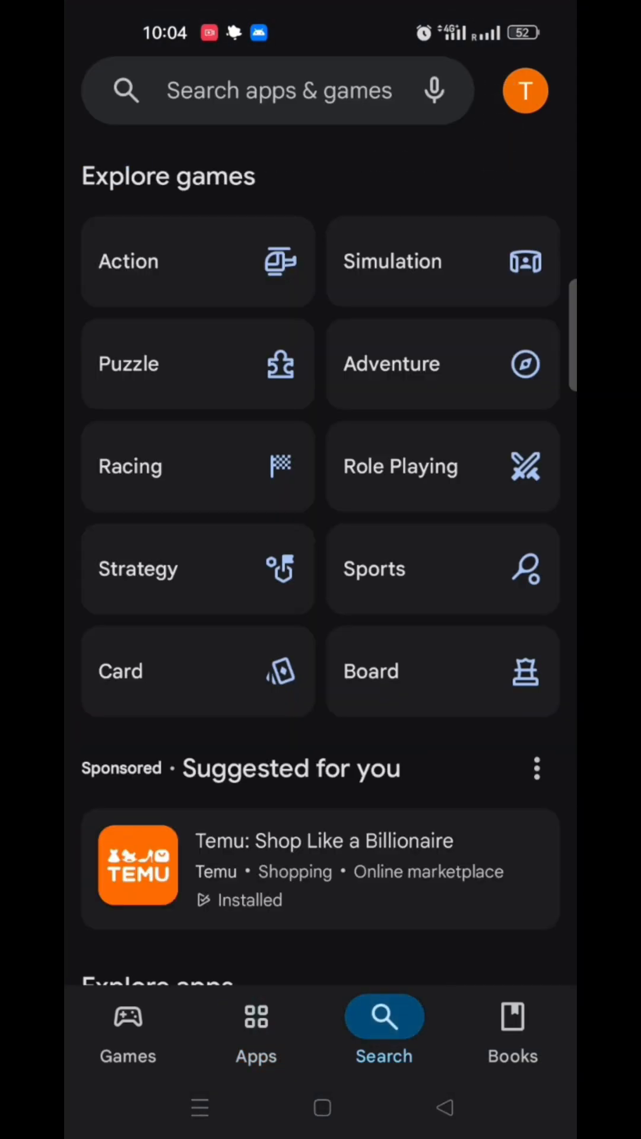
pyautogui.write('vyke')
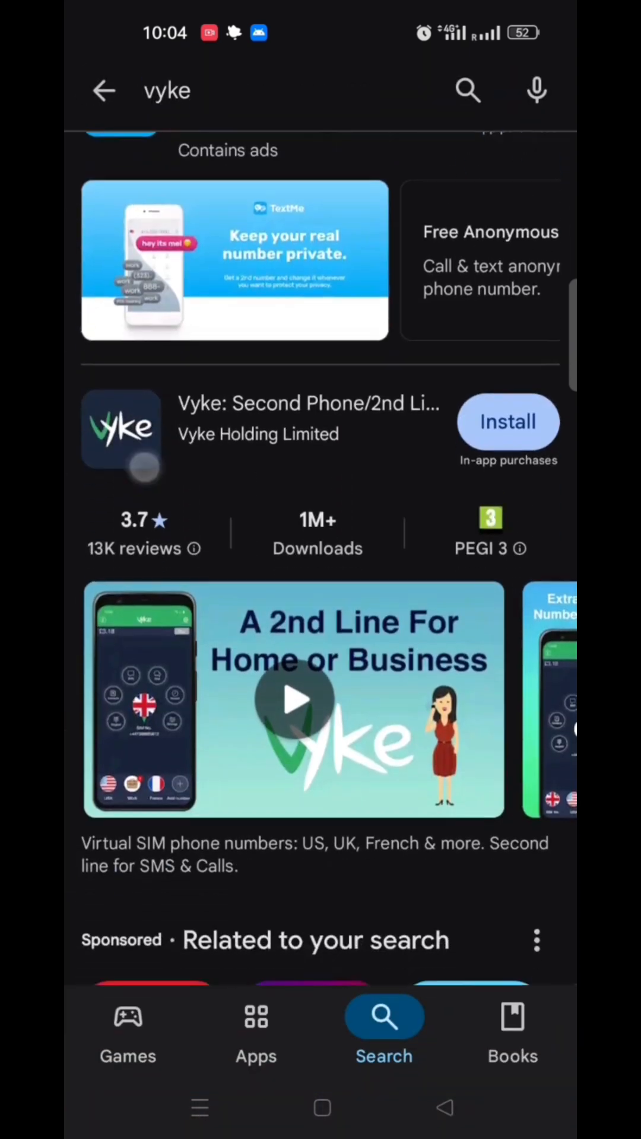
# - Install Vyke: Second Phone, continuing past the Complete account setup prompt
pyautogui.click(507, 421)
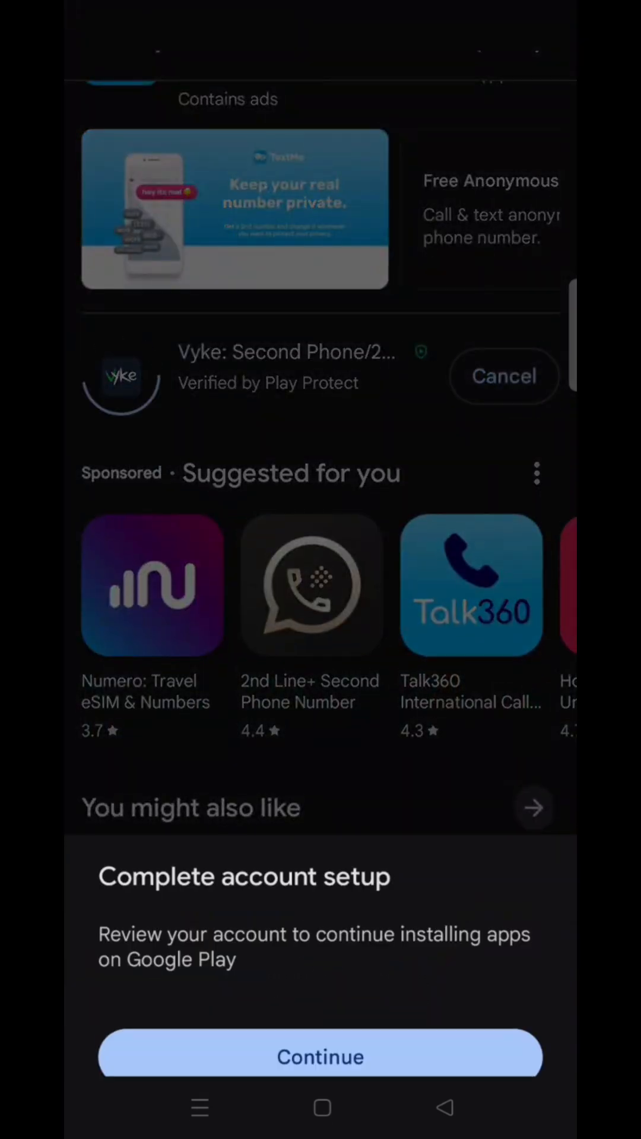
pyautogui.click(321, 1056)
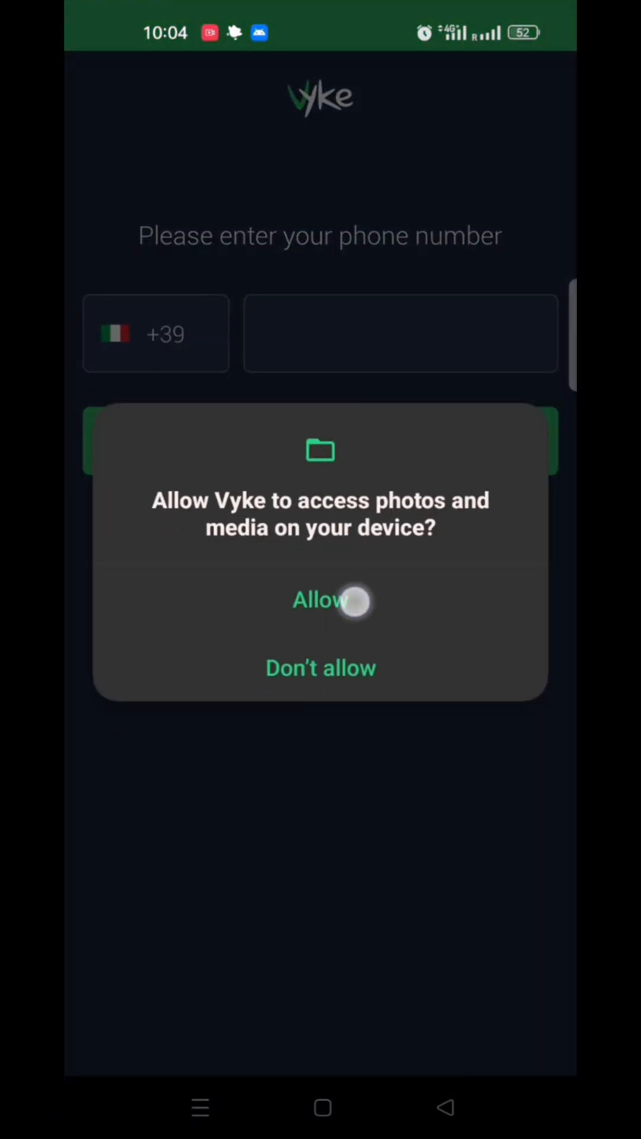
# - Allow Vyke media access, enter the phone number and request the SMS PIN
pyautogui.click(320, 600)
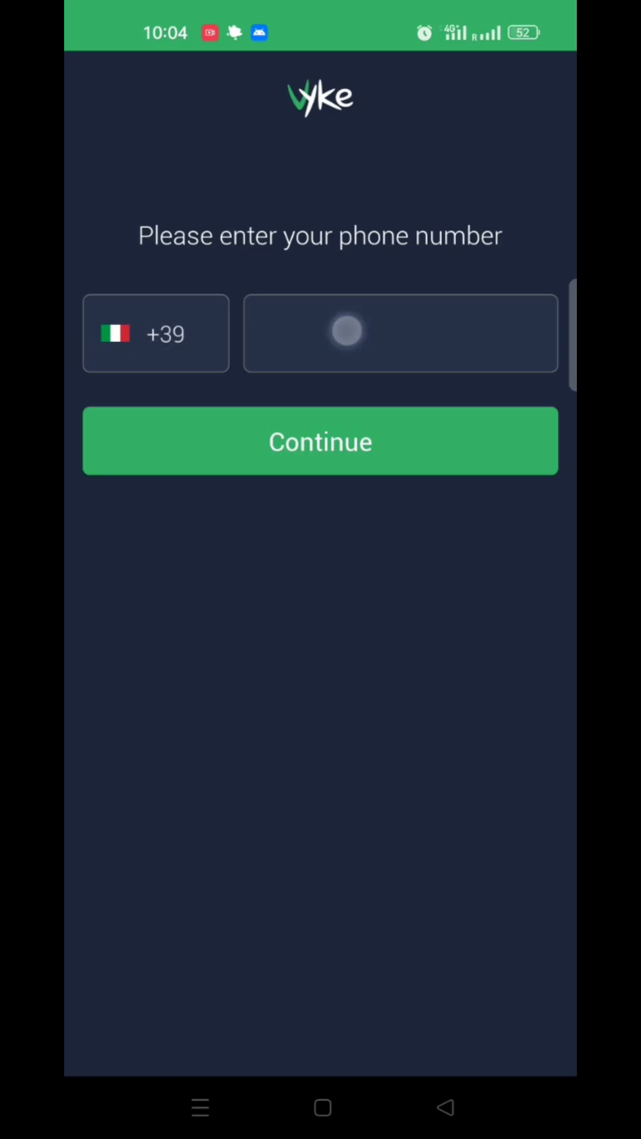
pyautogui.click(384, 819)
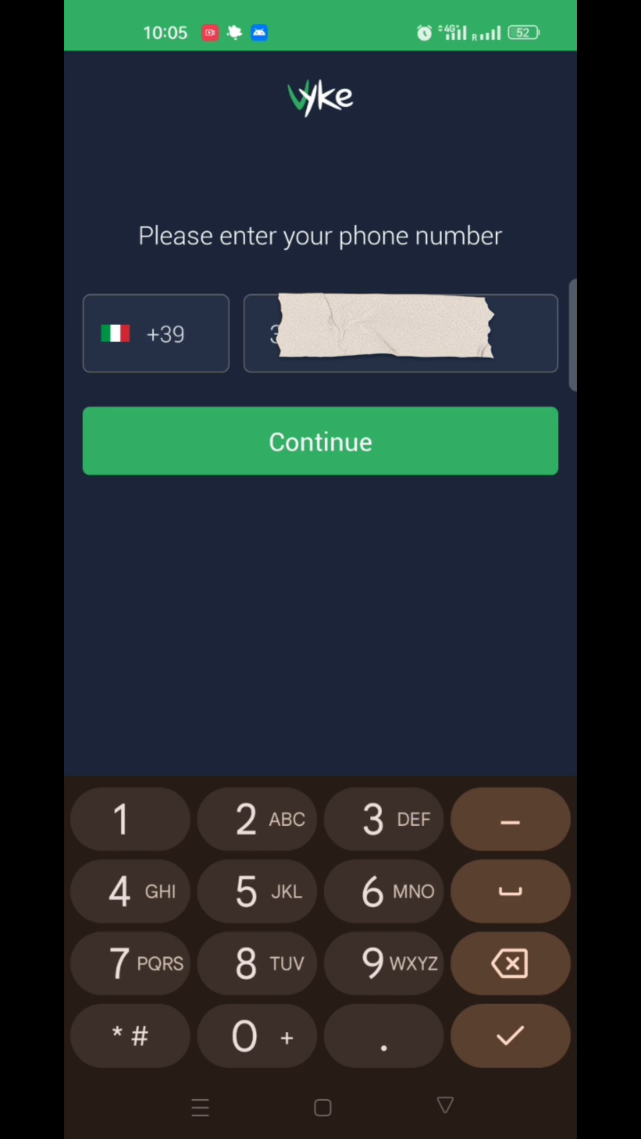
pyautogui.click(320, 441)
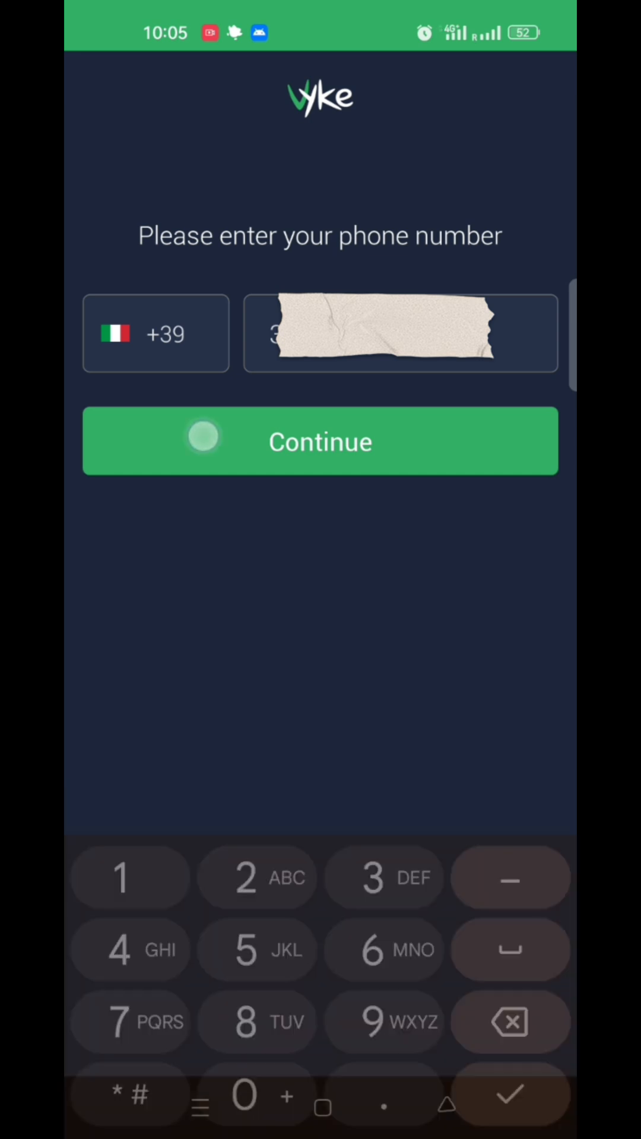
pyautogui.click(319, 441)
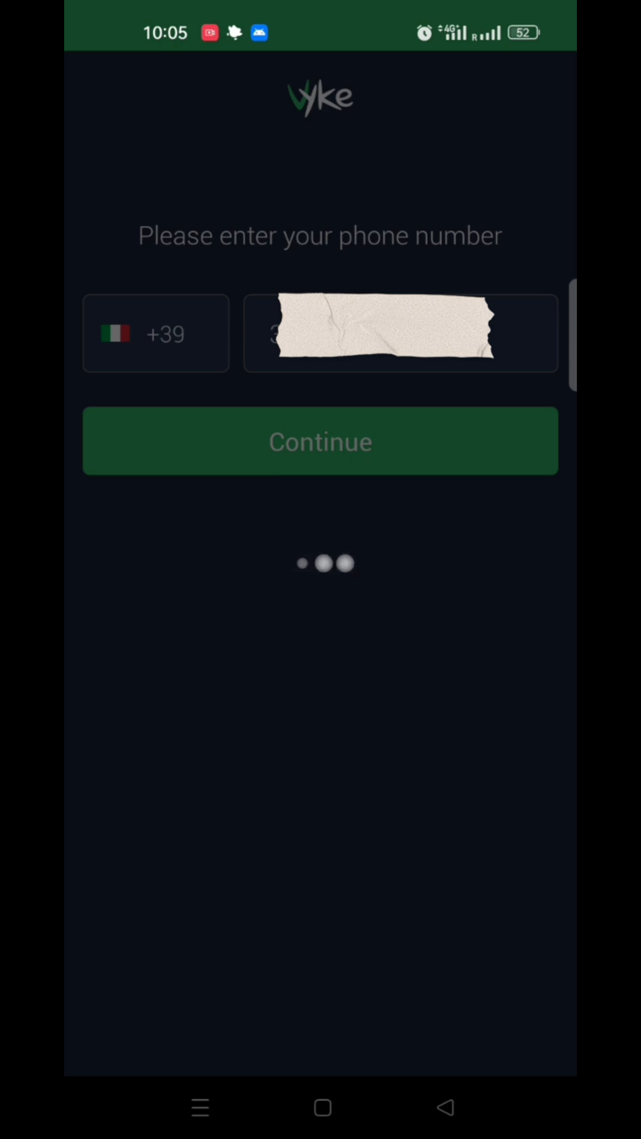
pyautogui.click(319, 440)
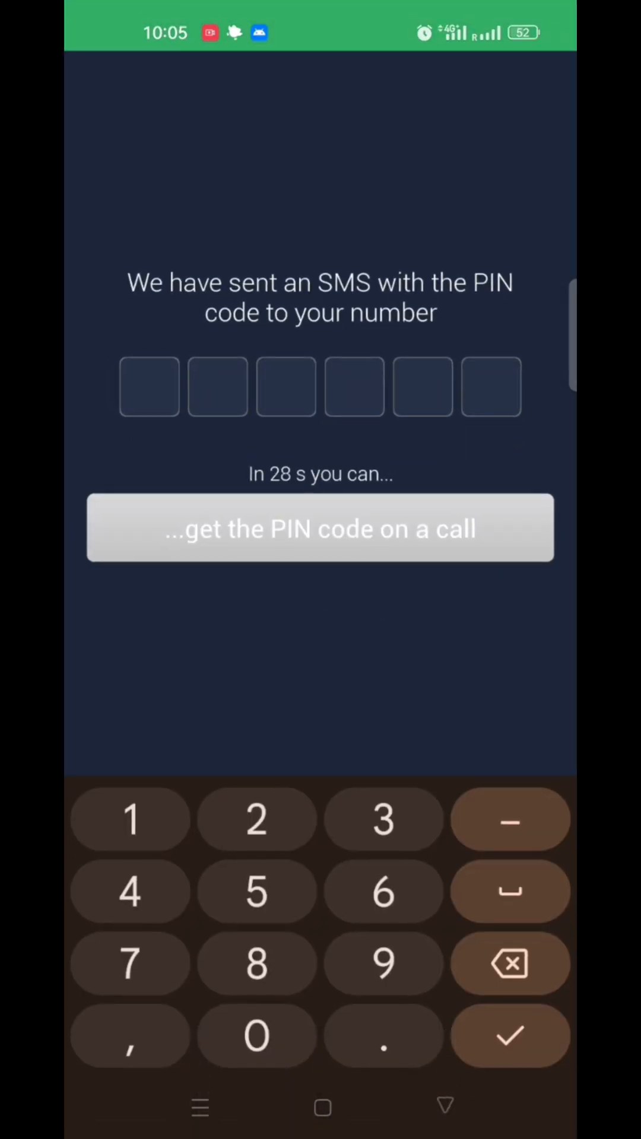
# - Enter the SMS verification PIN and submit an e-mail address
pyautogui.click(382, 891)
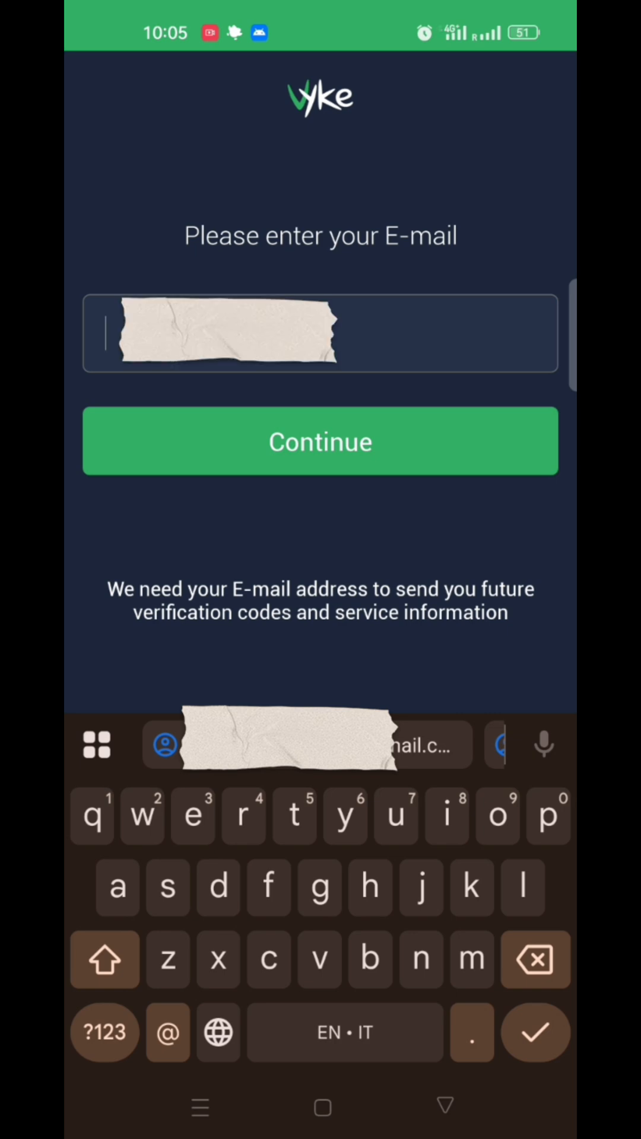
pyautogui.write('e')
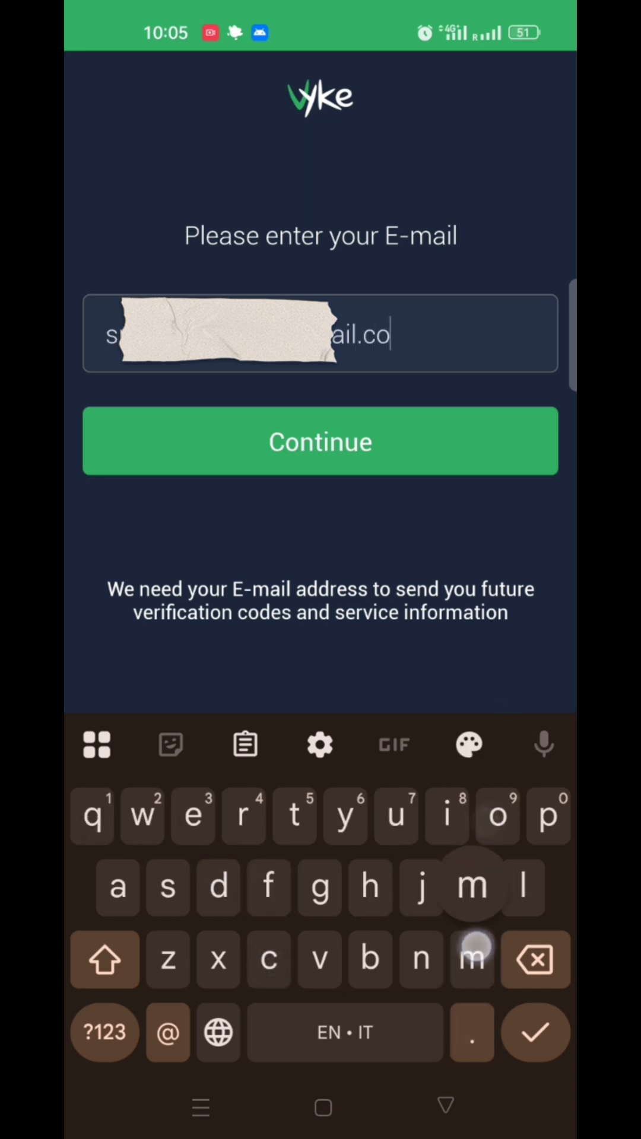
pyautogui.click(320, 441)
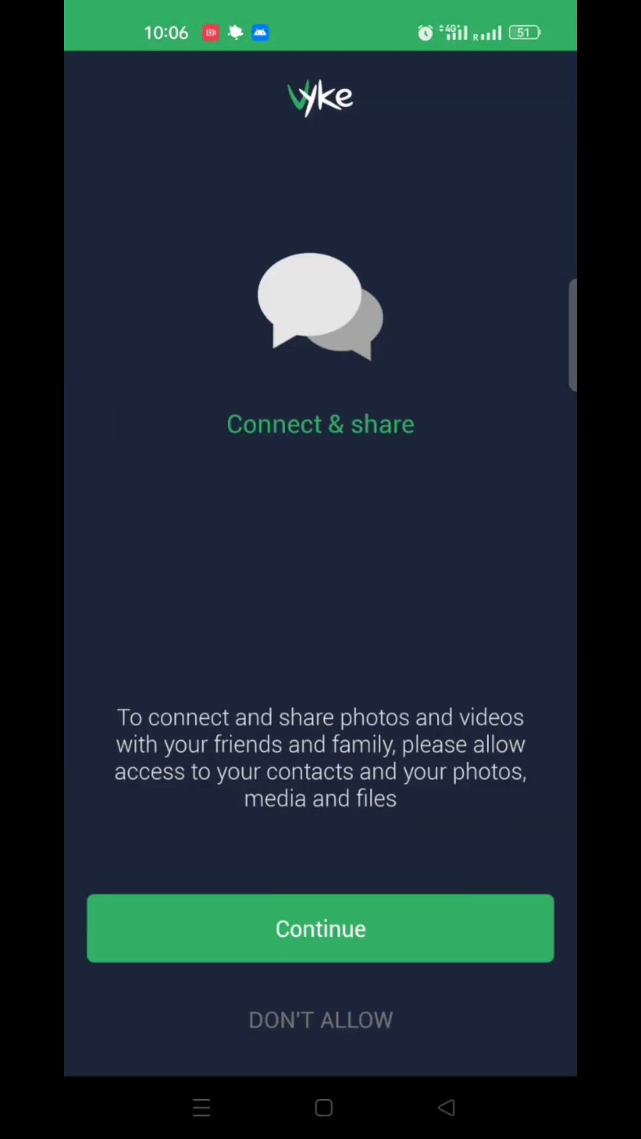
# - Grant contacts and media access and advance through the intro slides
pyautogui.click(319, 928)
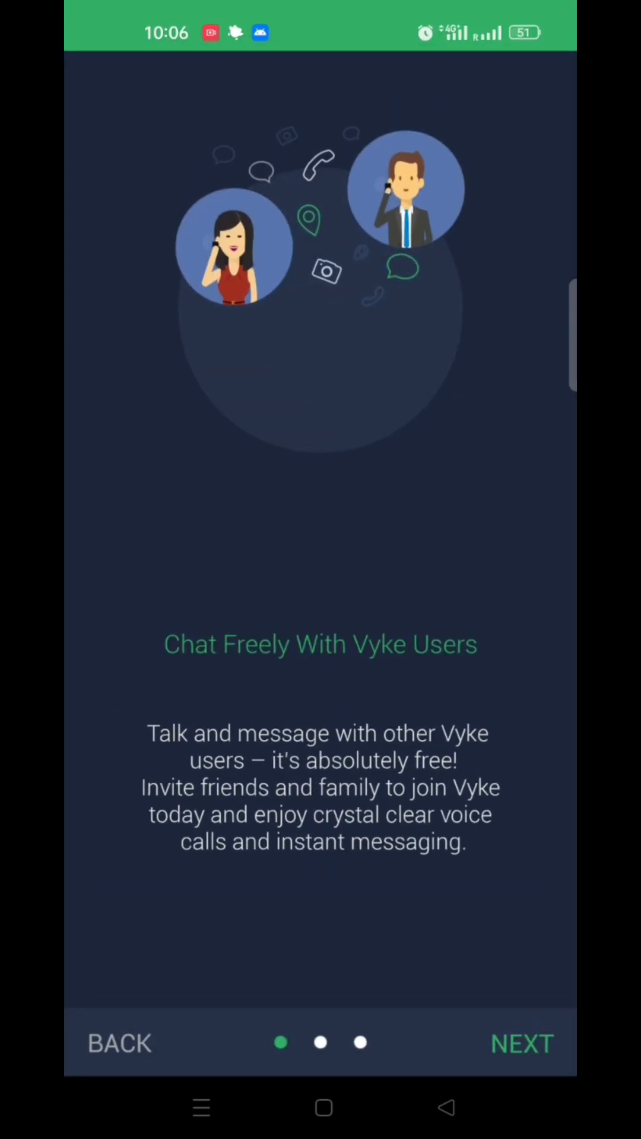
pyautogui.click(521, 1042)
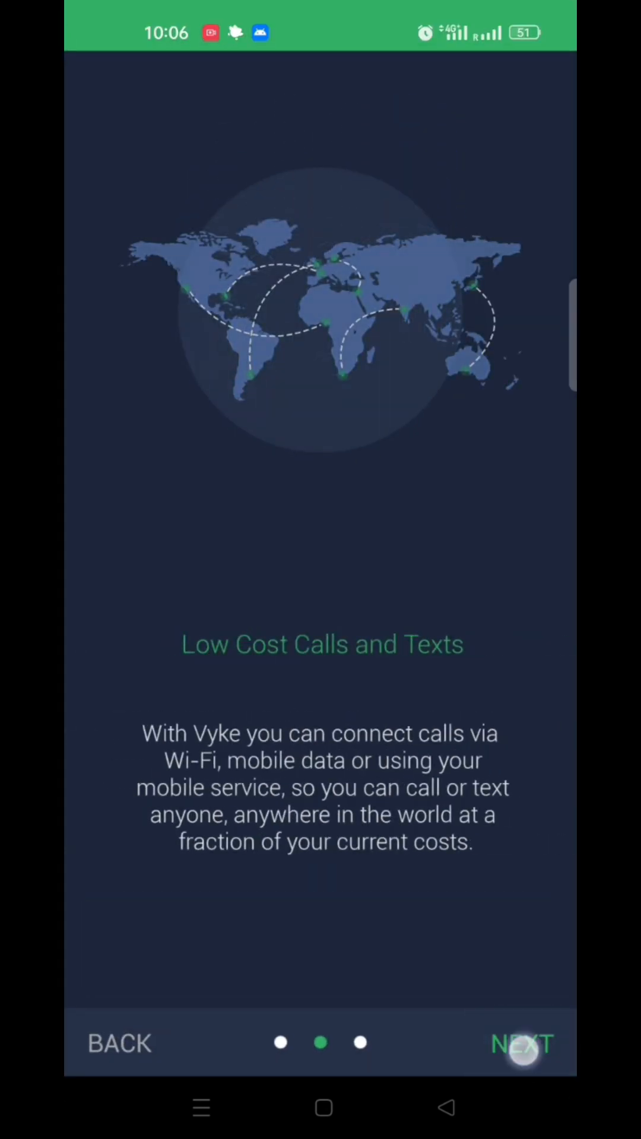
pyautogui.click(521, 1043)
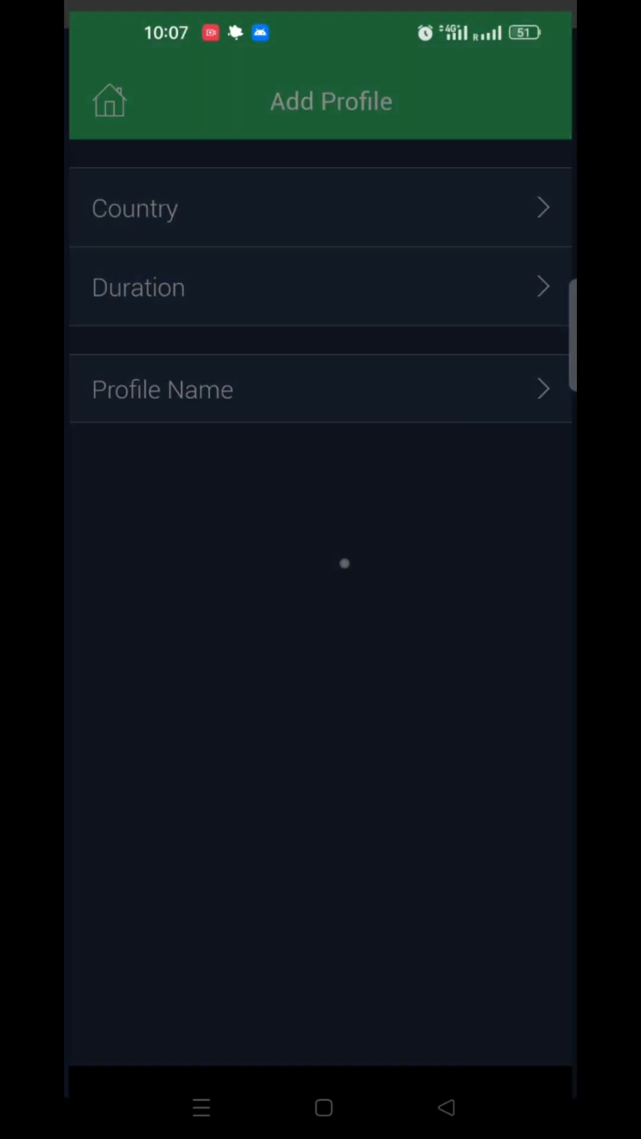
# - Set the profile to United States, Wyoming, Casper (307) with a 12-month duration
pyautogui.click(320, 208)
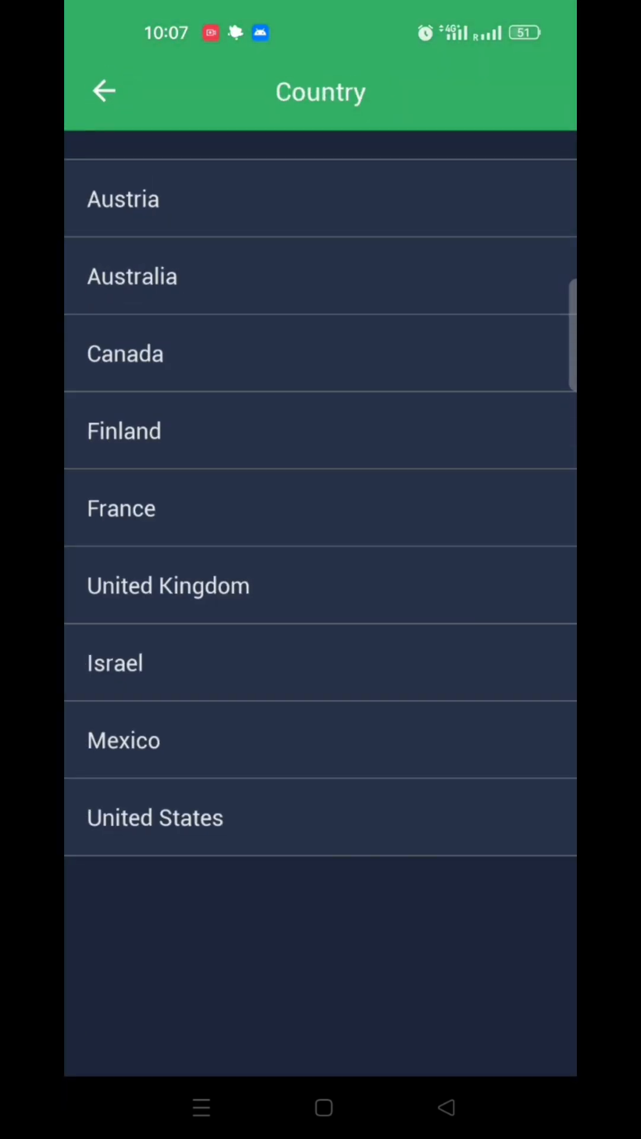
pyautogui.click(320, 817)
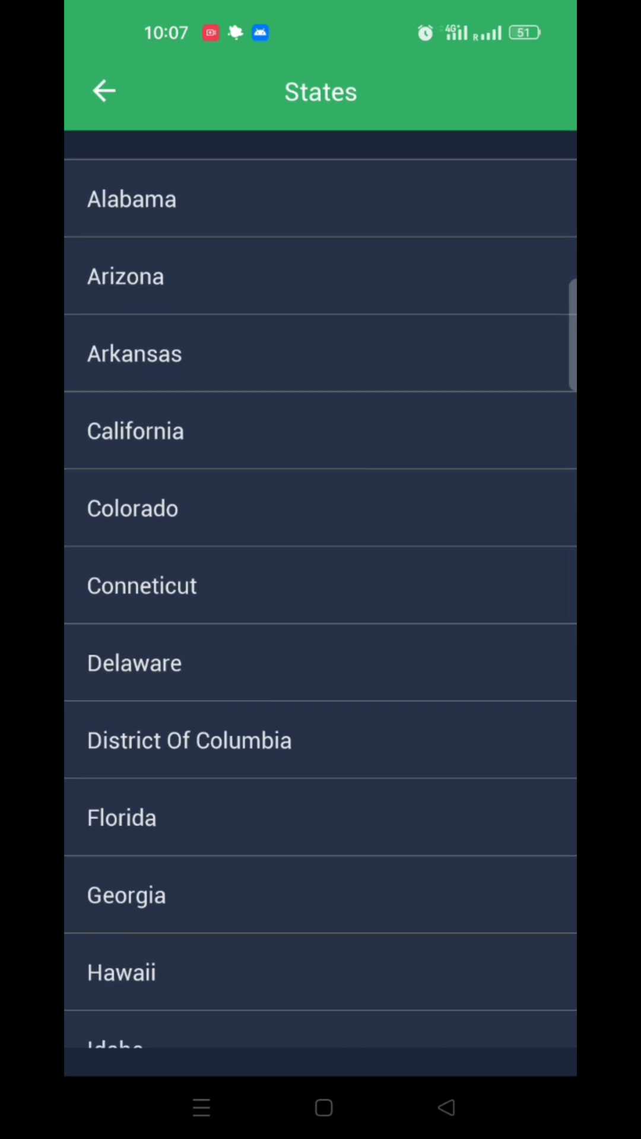
pyautogui.scroll(-3)
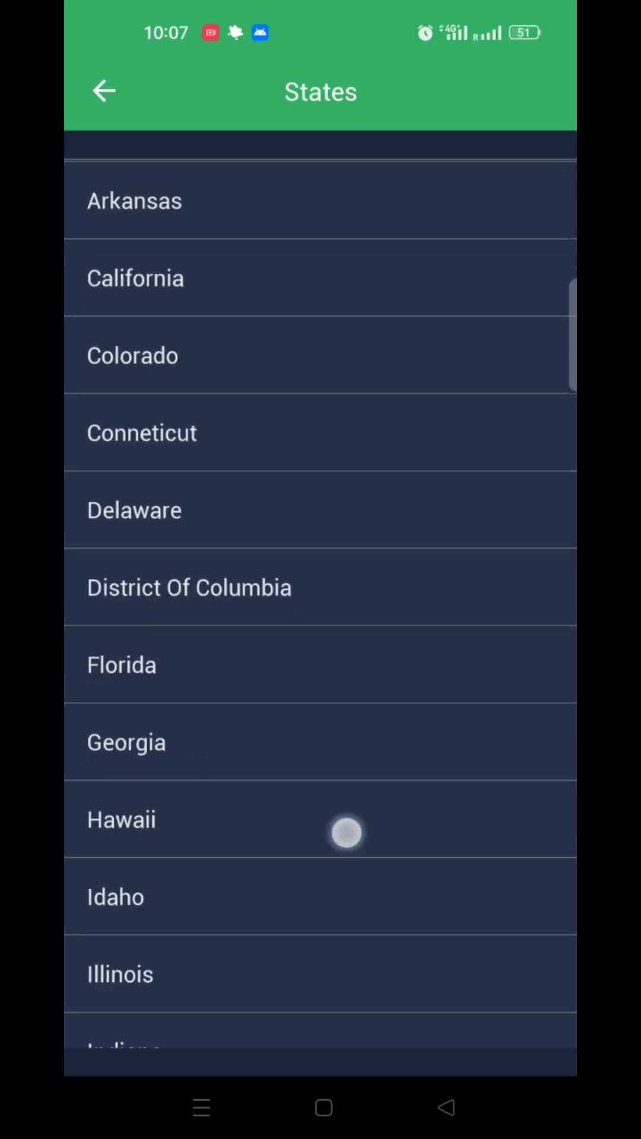
pyautogui.scroll(-3)
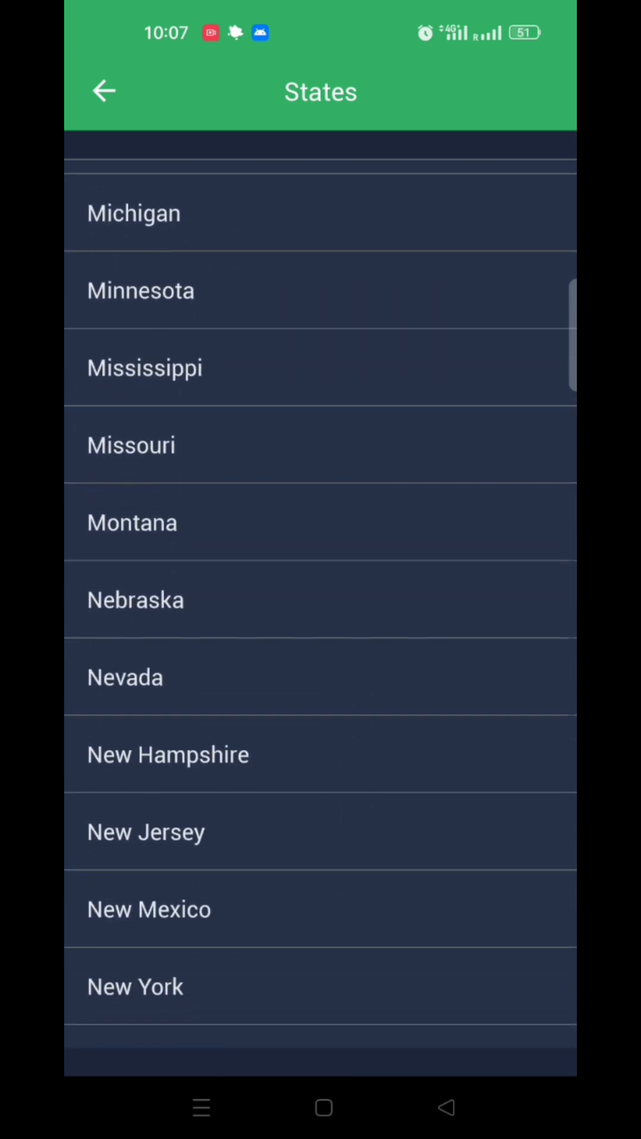
pyautogui.scroll(3)
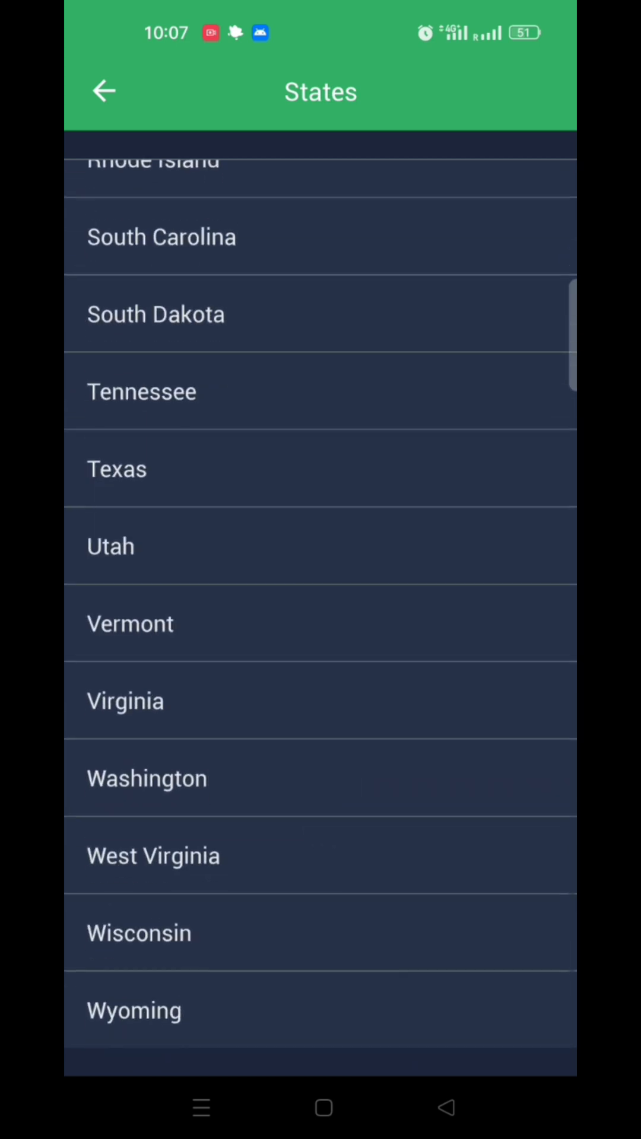
pyautogui.click(134, 1010)
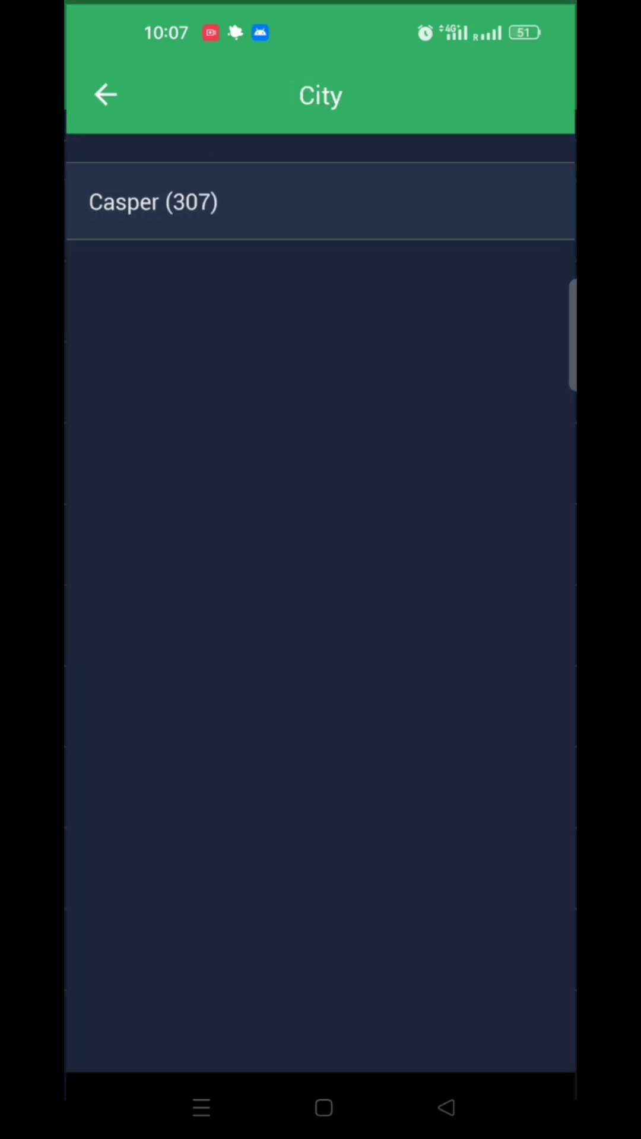
pyautogui.click(153, 201)
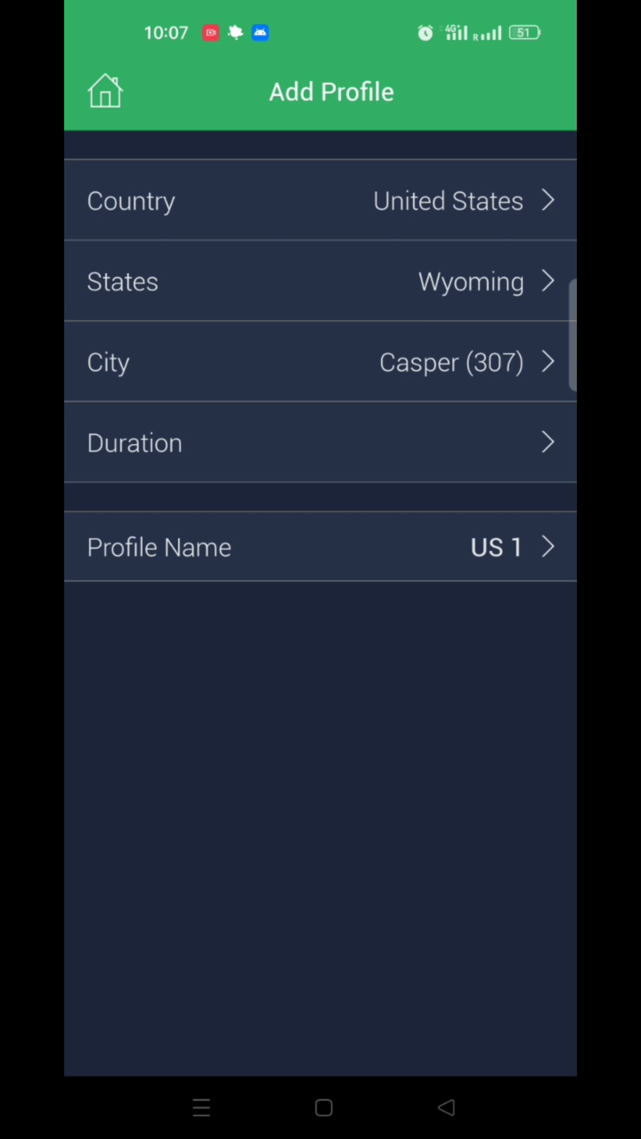
pyautogui.click(320, 443)
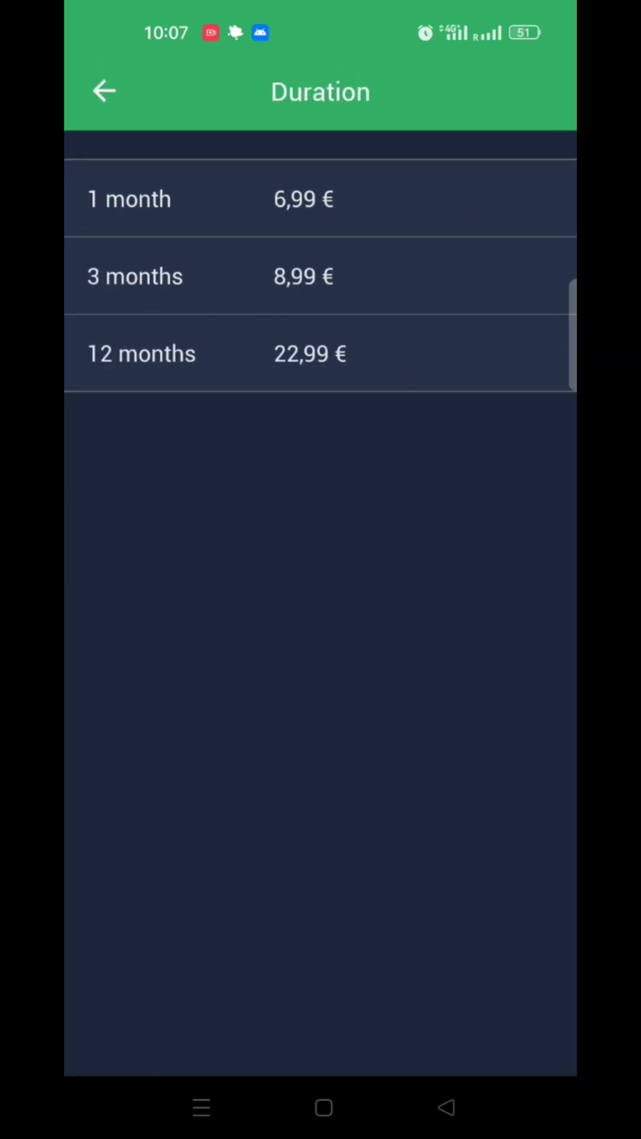
pyautogui.click(141, 353)
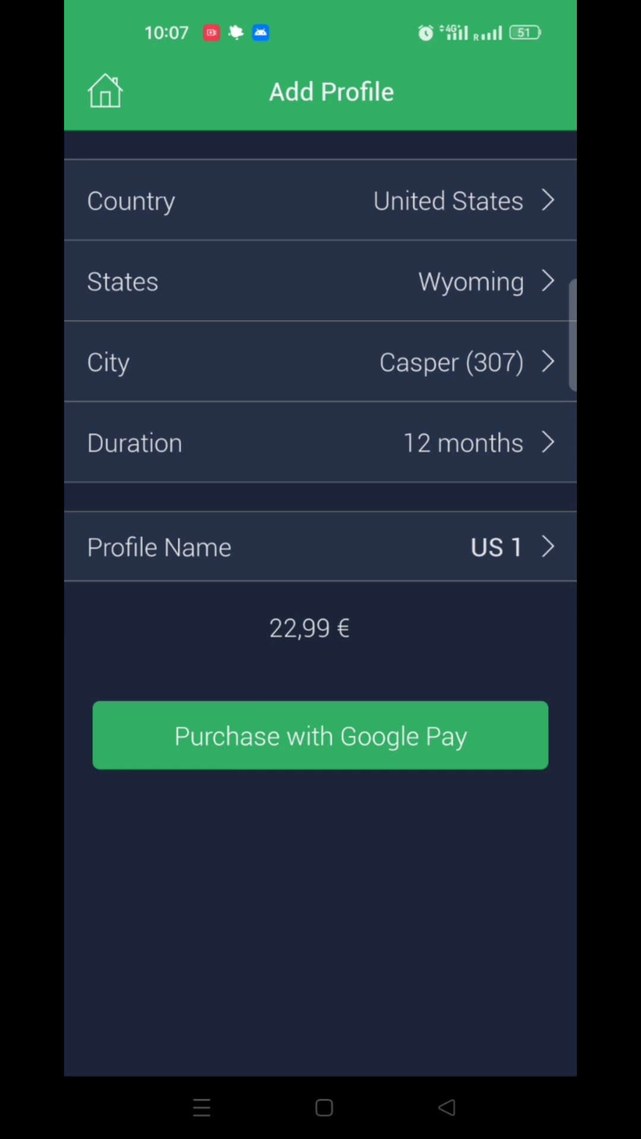
# - Rename the profile to a name ending in USA and save it
pyautogui.write('Luvaror')
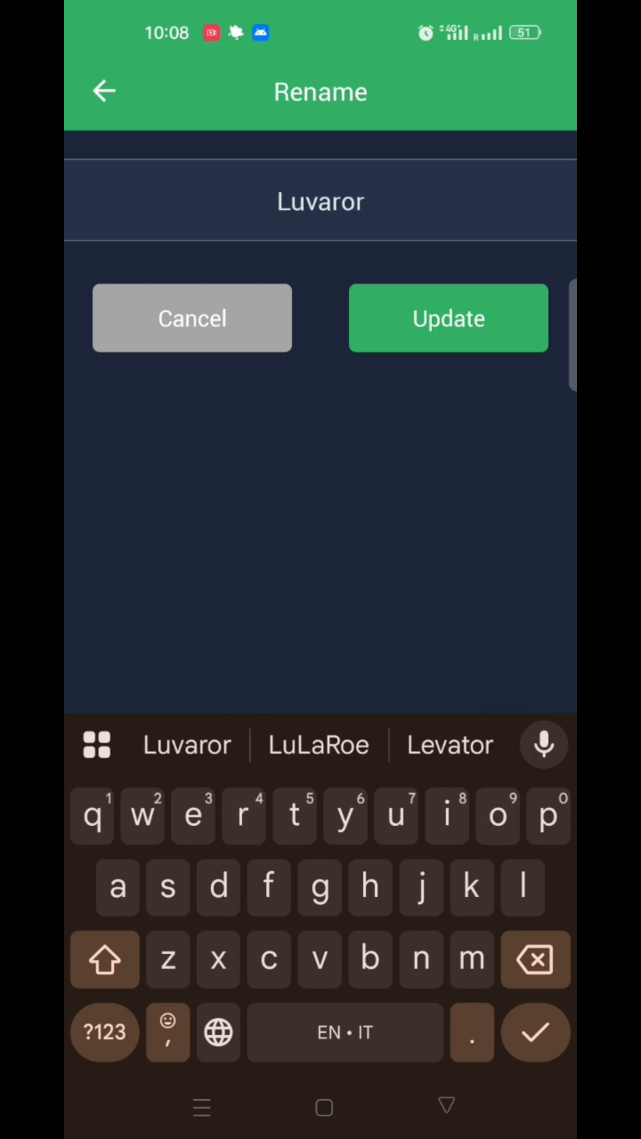
pyautogui.write('USA')
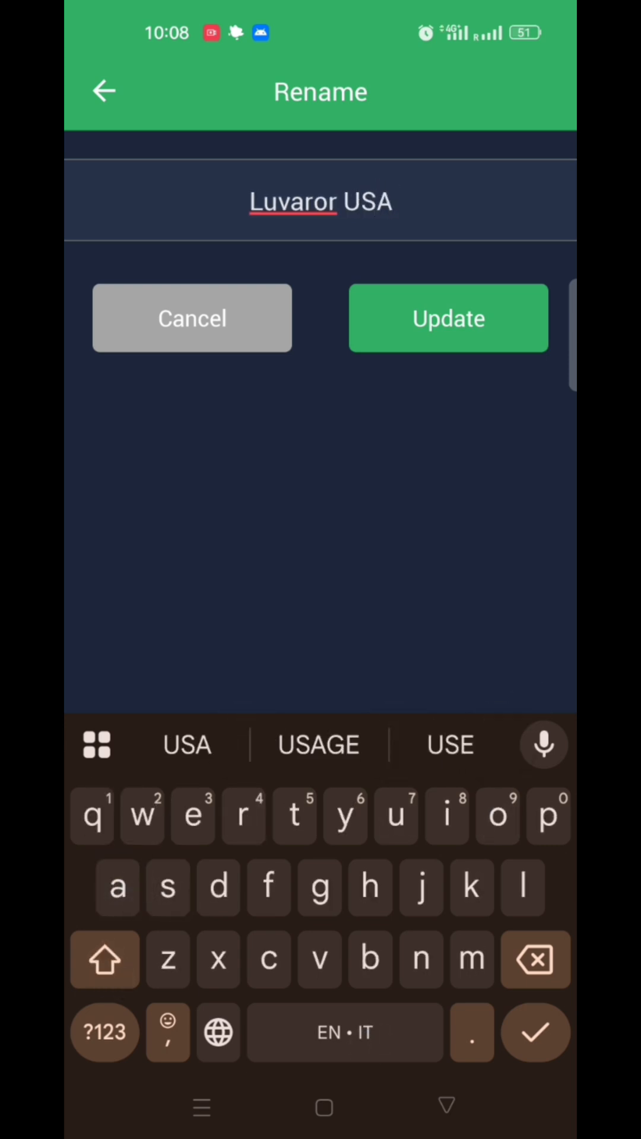
pyautogui.click(447, 317)
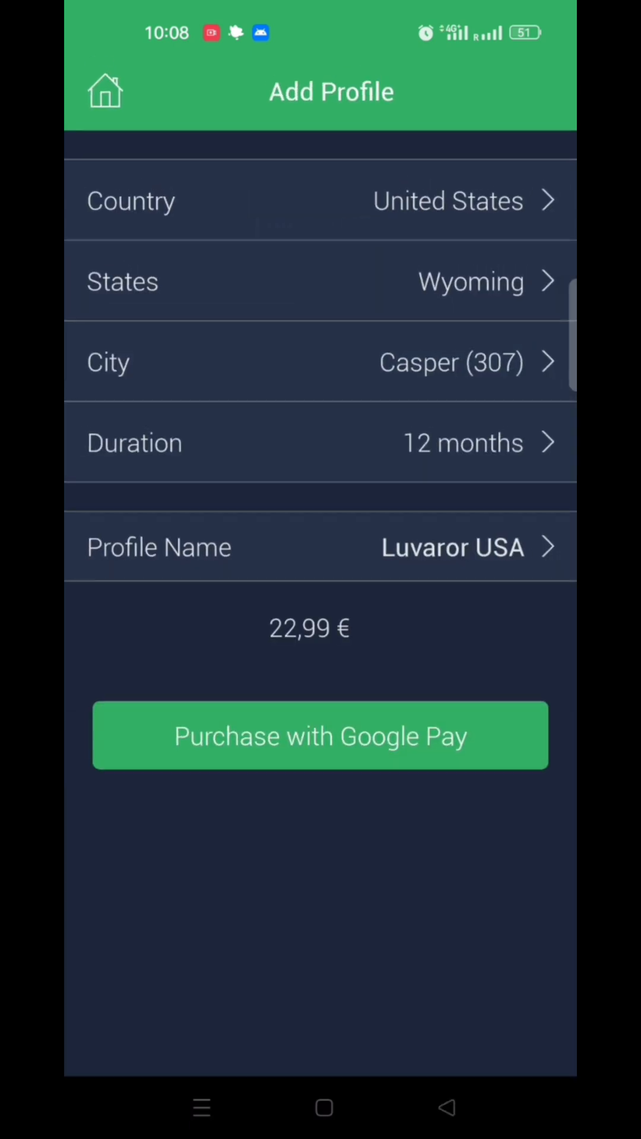
# - Try paying with credit, then pay via Google Play and accept the US number notice
pyautogui.click(319, 735)
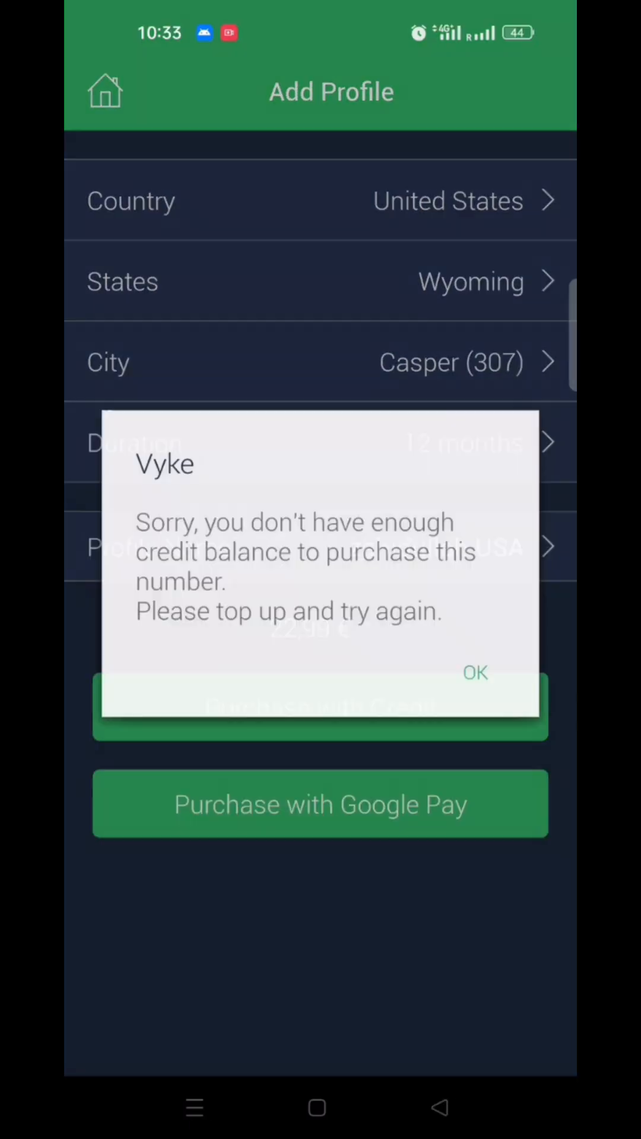
pyautogui.click(475, 673)
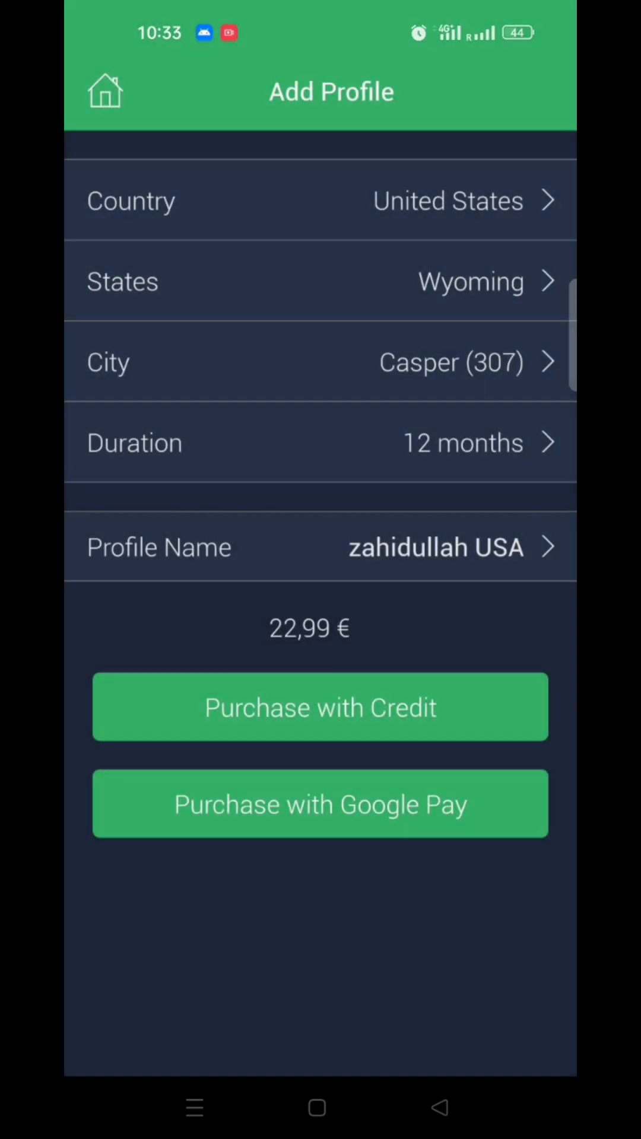
pyautogui.click(320, 708)
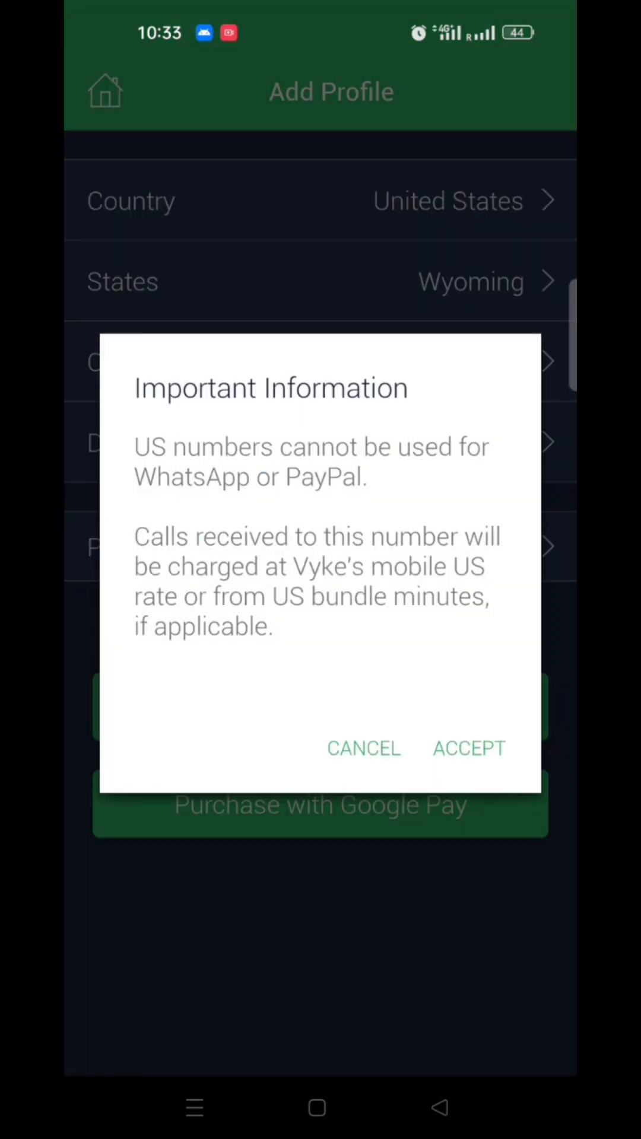
pyautogui.click(468, 747)
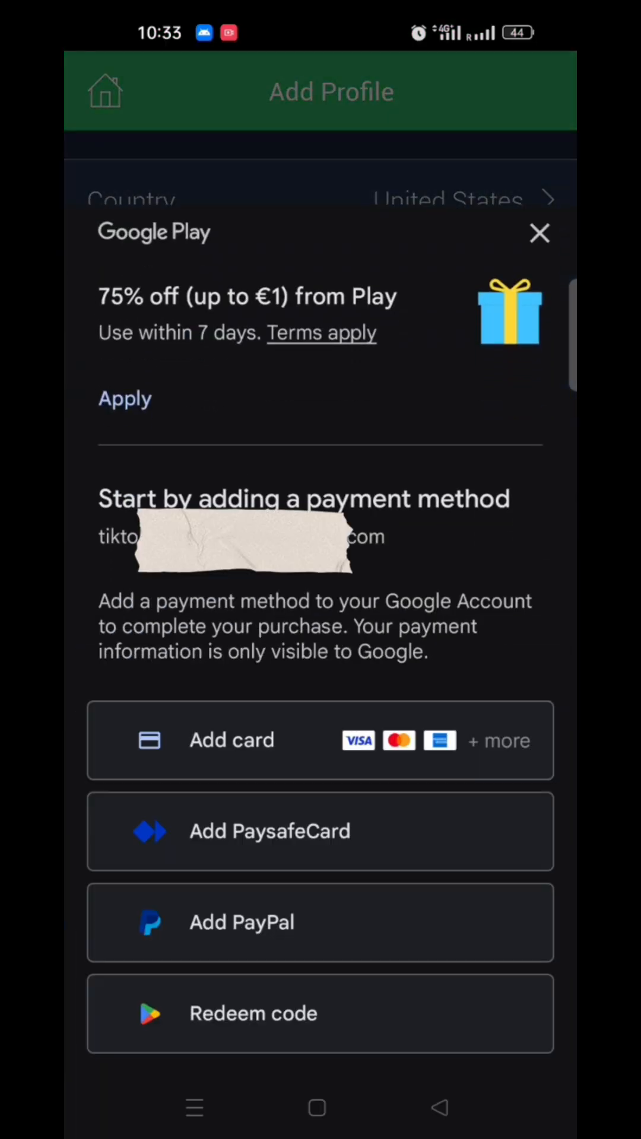
# - Close the Google Play payment sheet and open Vyke's SMS section
pyautogui.click(320, 739)
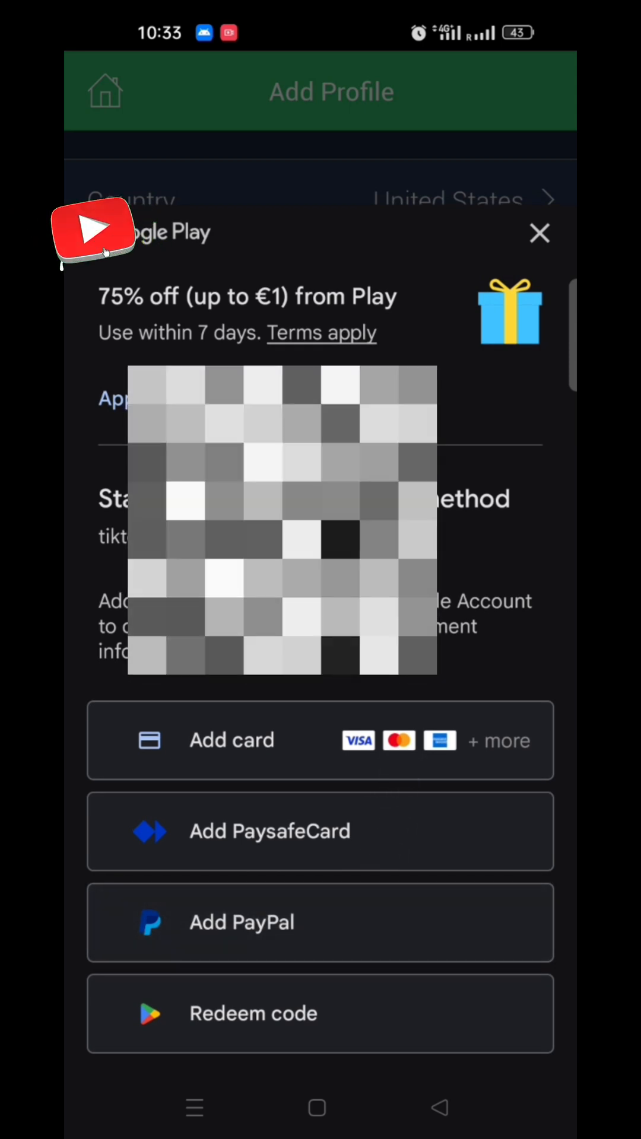
pyautogui.click(539, 234)
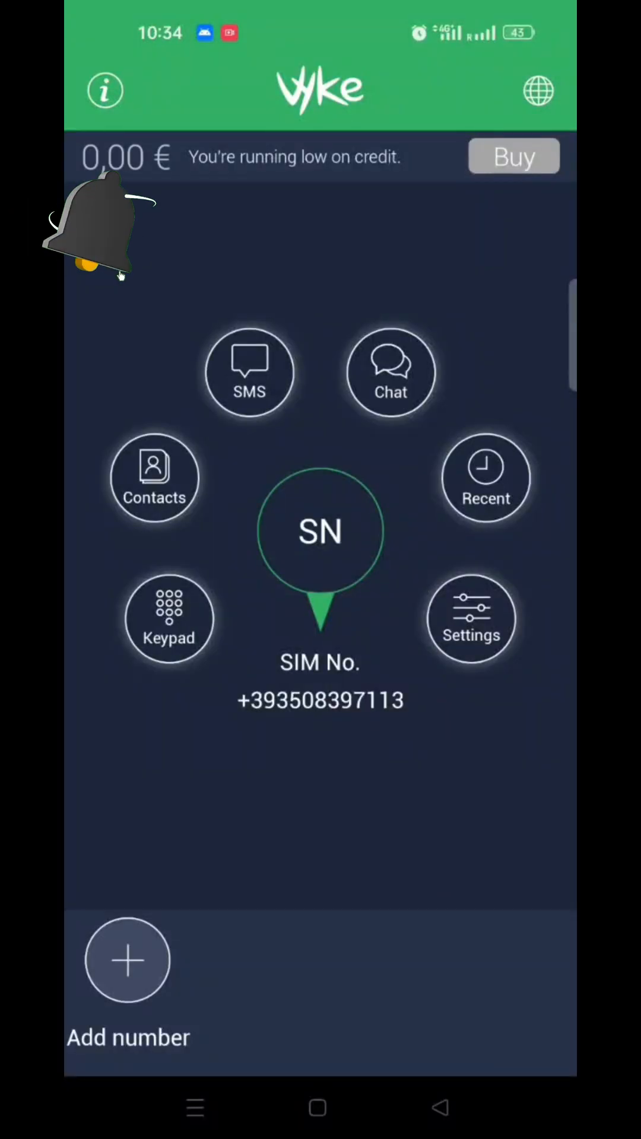
pyautogui.click(249, 372)
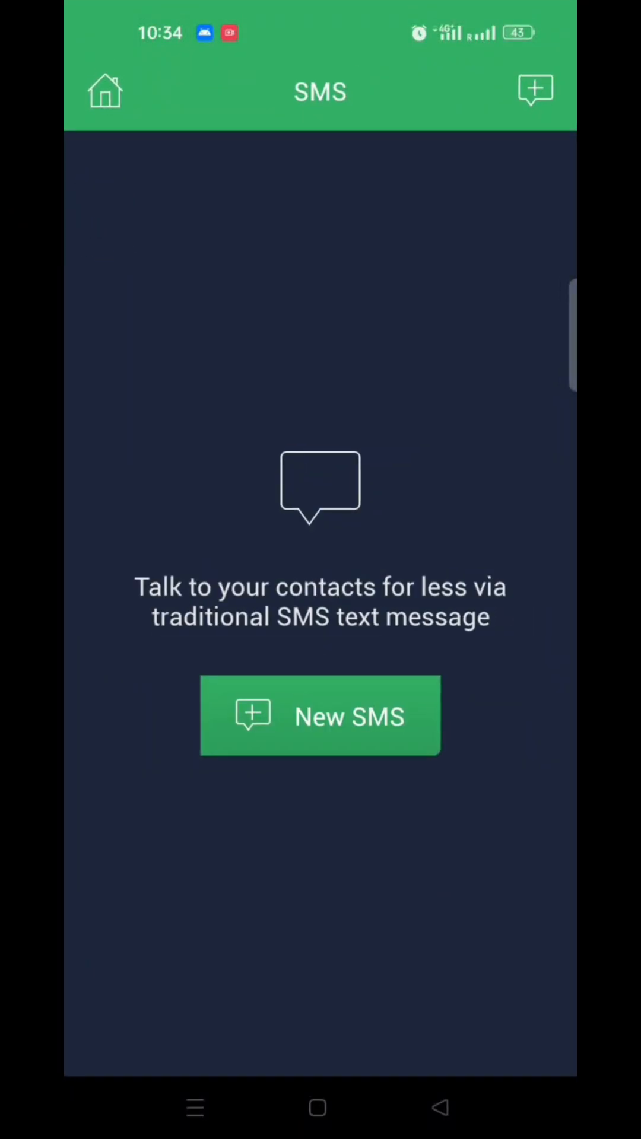